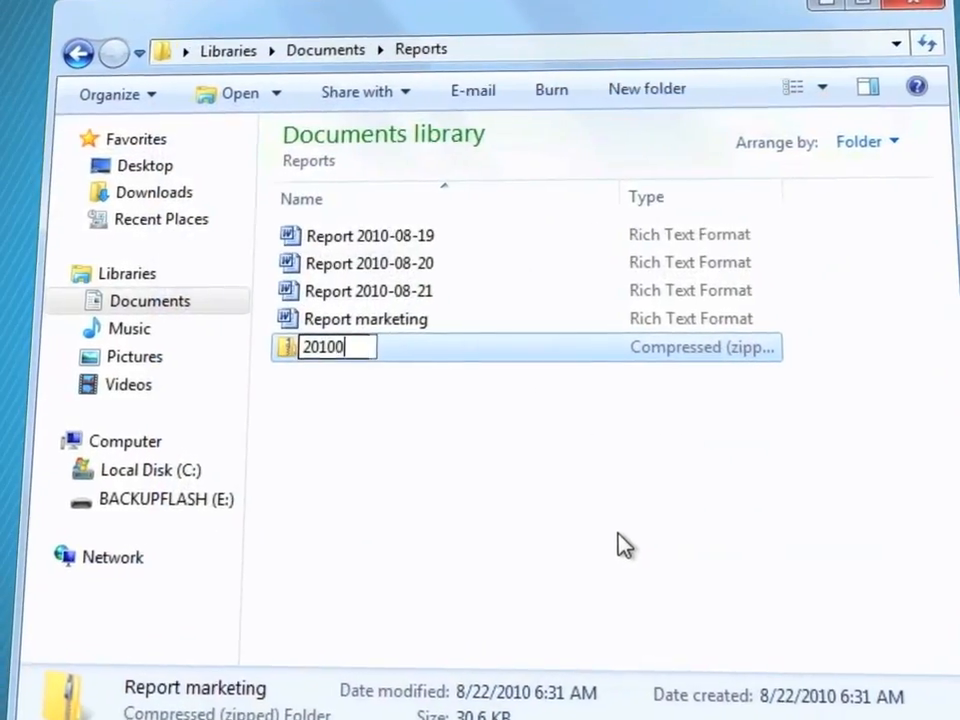
Open the context menu on the zipped reports folder to rename it with a date.
right_click(480, 248)
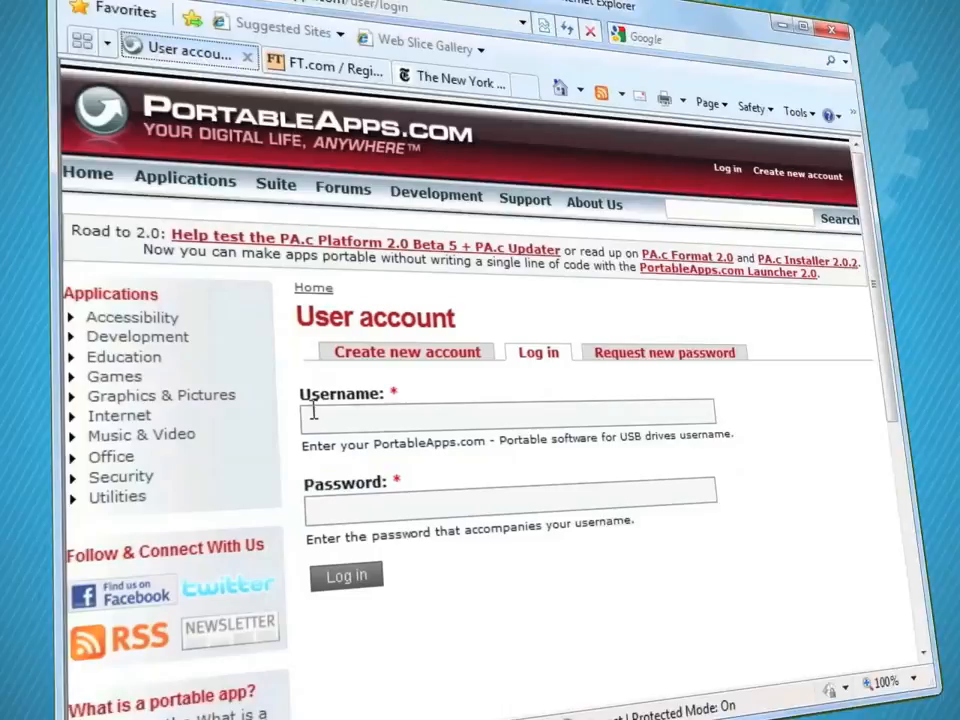
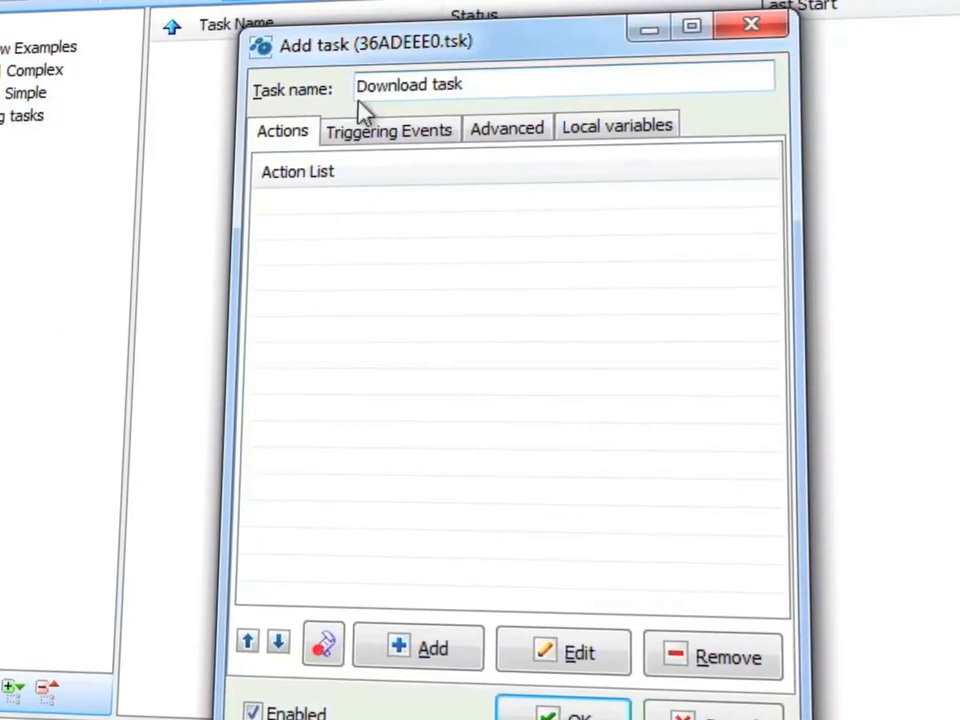
Add a Download File action to the task from the Internet actions.
left_click(417, 648)
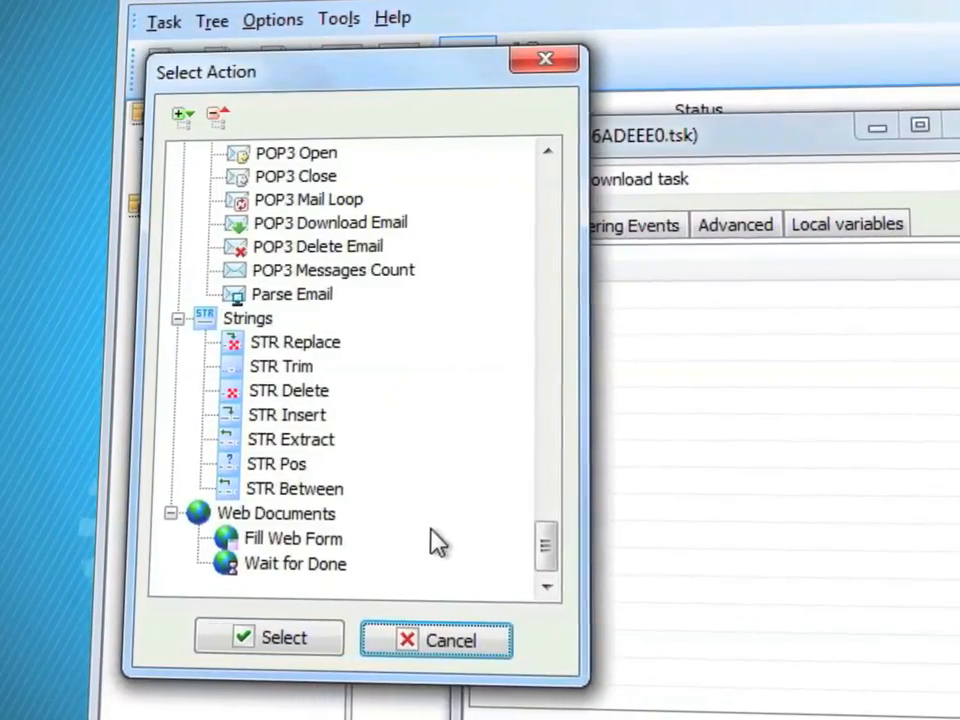
scroll("down", 3)
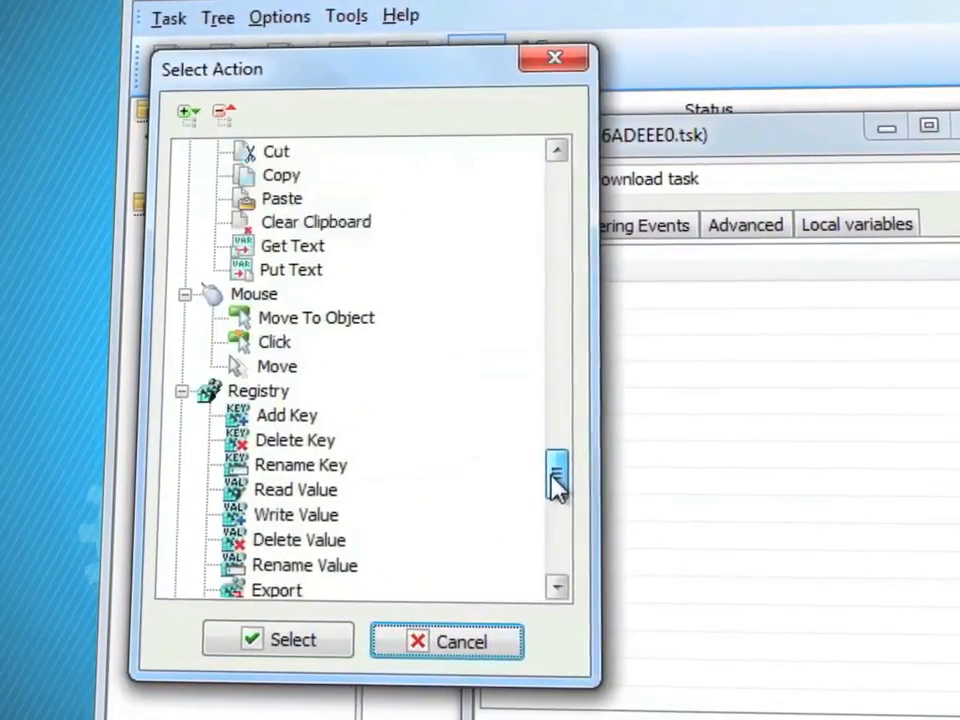
left_click_drag(557, 475, 565, 275)
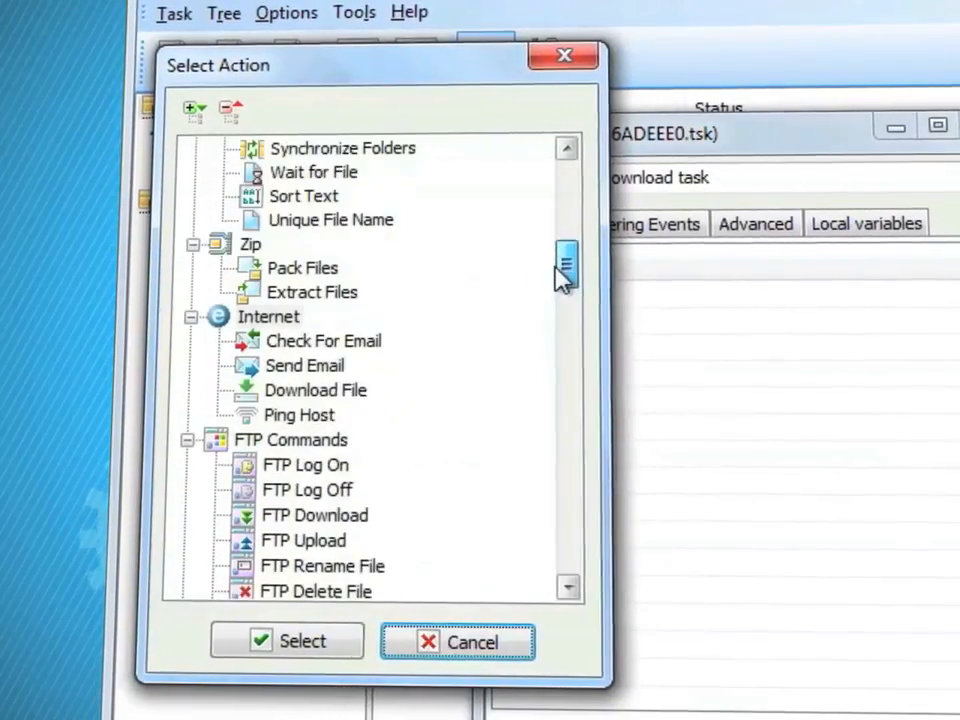
left_click(268, 315)
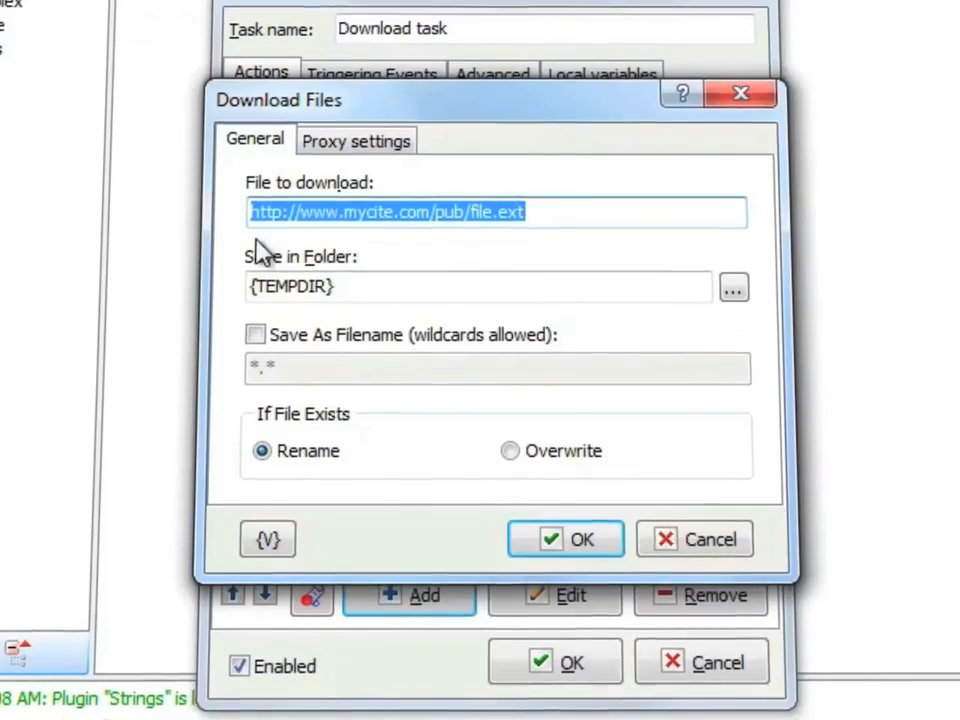
type("http://server.com/web-log.zip")
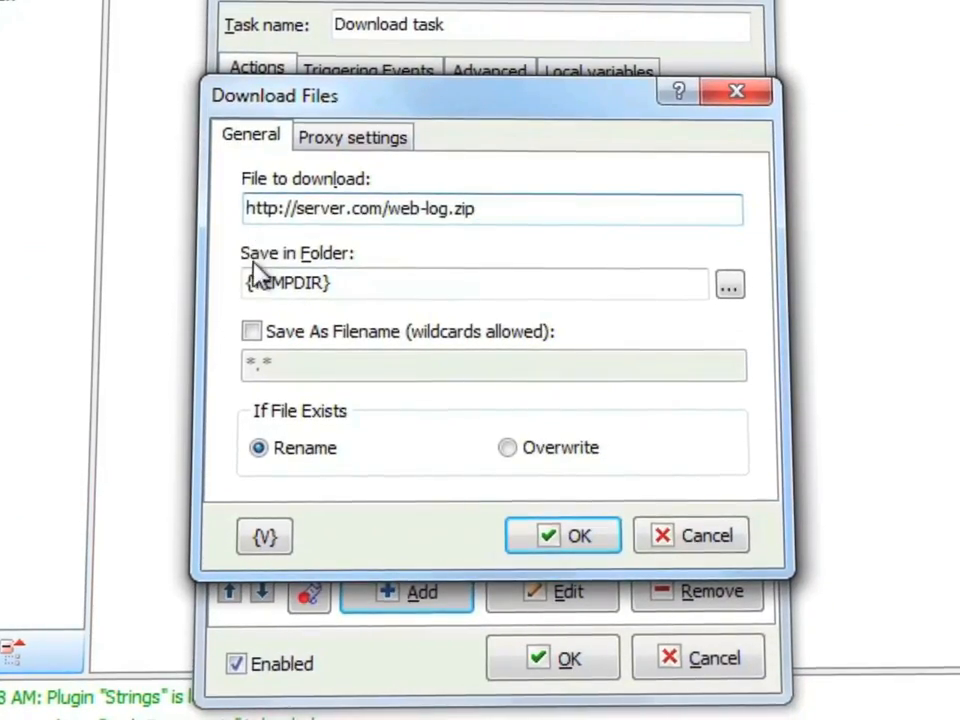
triple_click(282, 282)
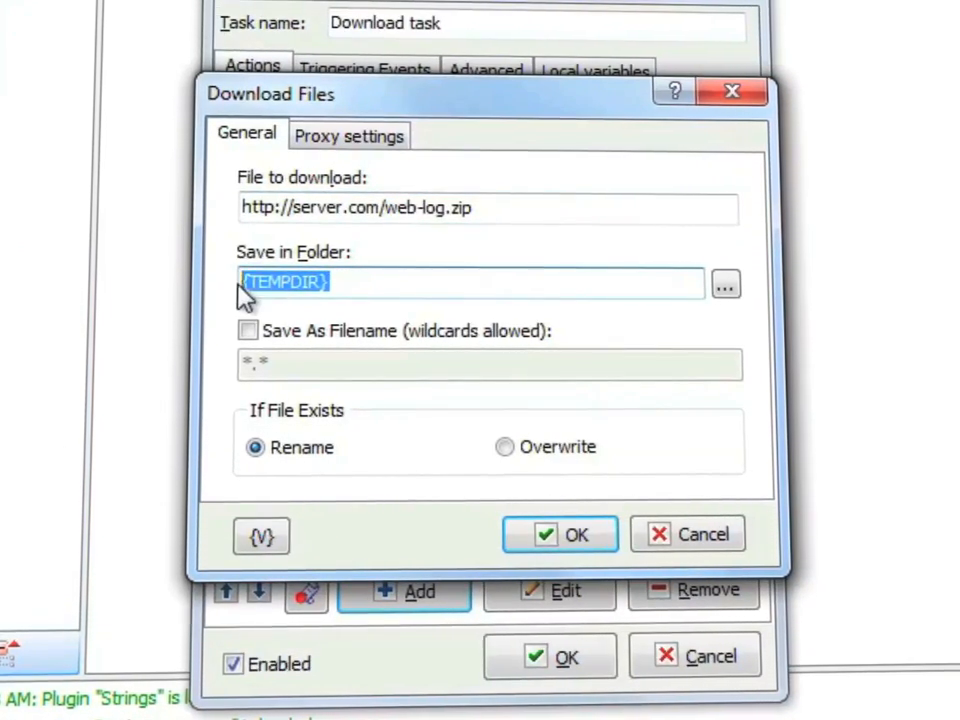
type("C:\\web-site\\log")
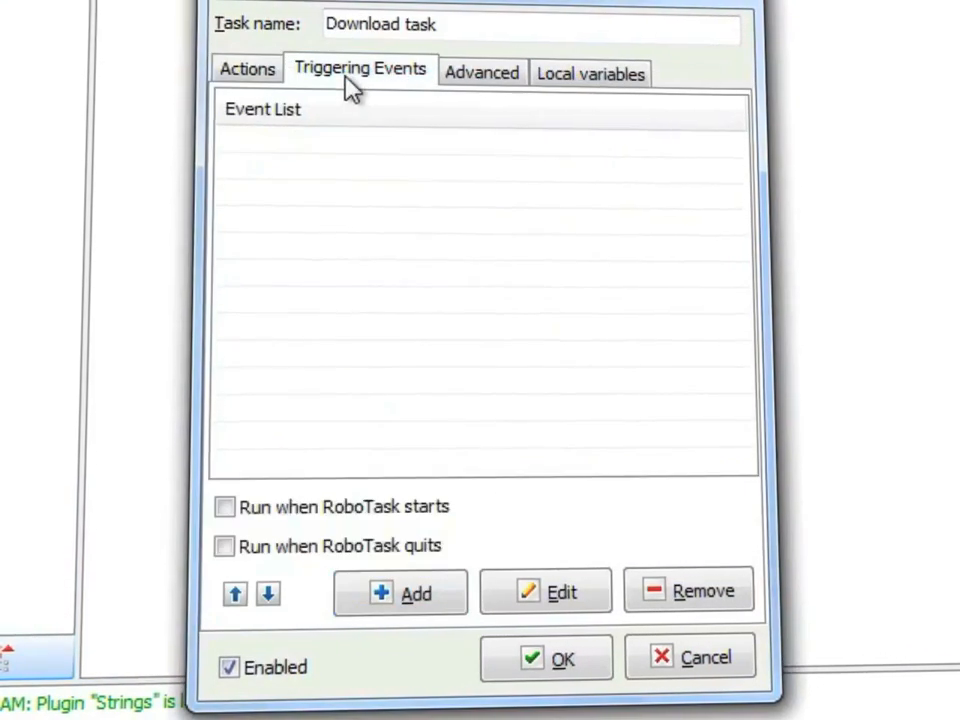
Add a Scheduler trigger running every day at 19:59:25 from 8/22/2010.
left_click(399, 592)
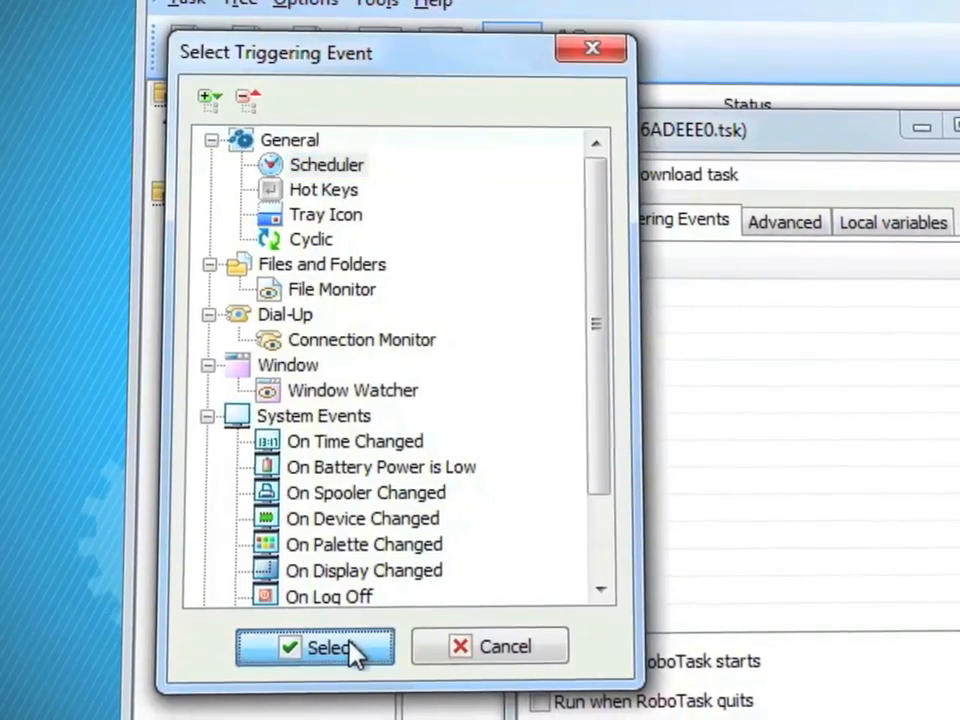
left_click(315, 646)
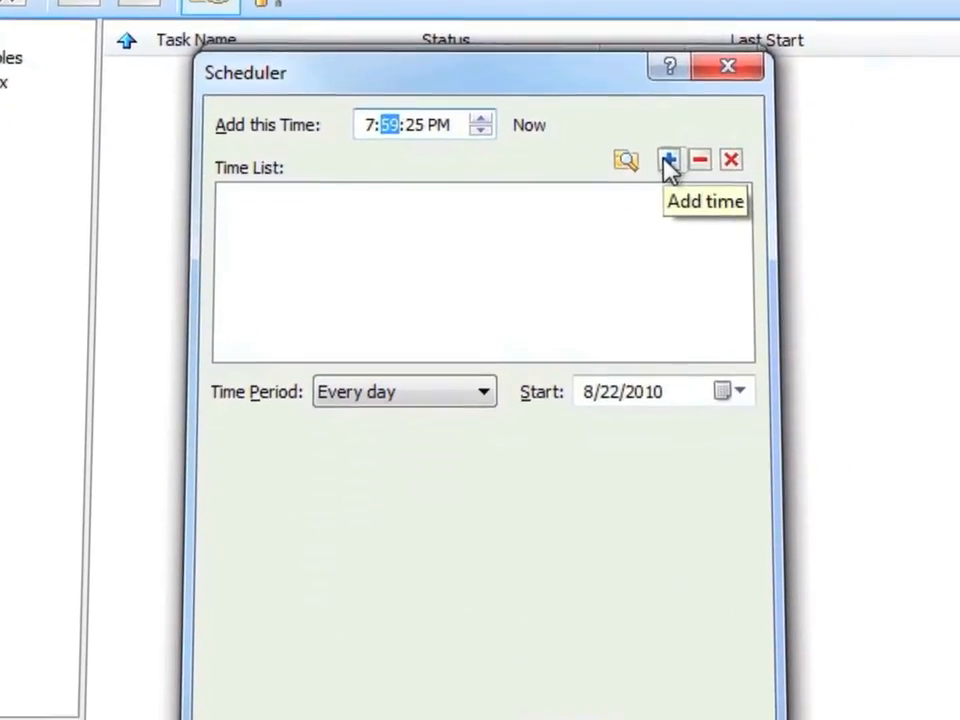
left_click(666, 160)
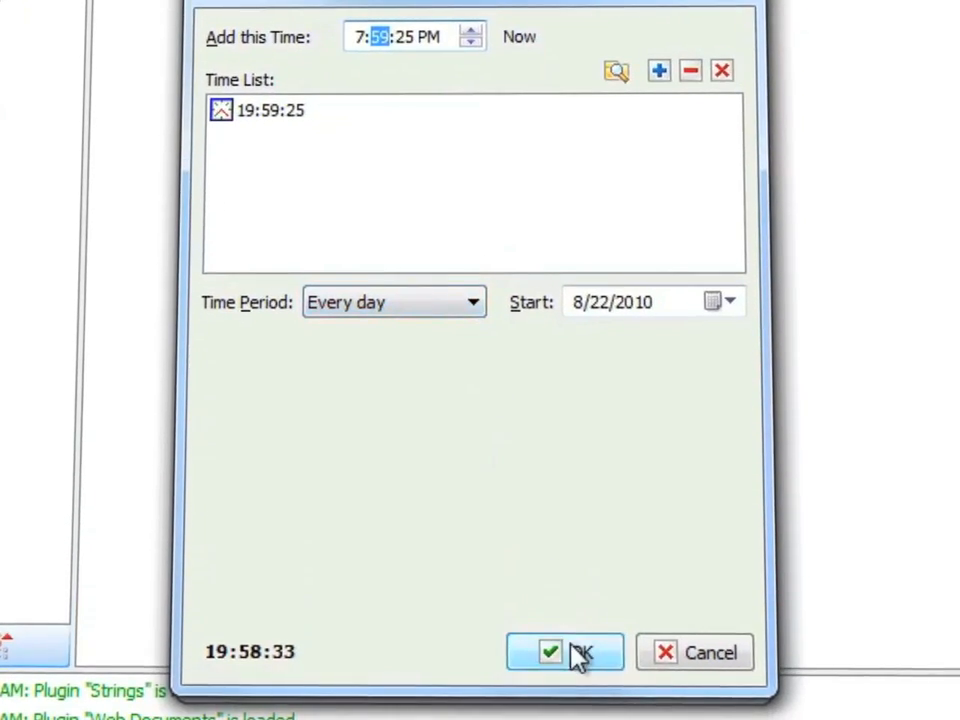
left_click(564, 652)
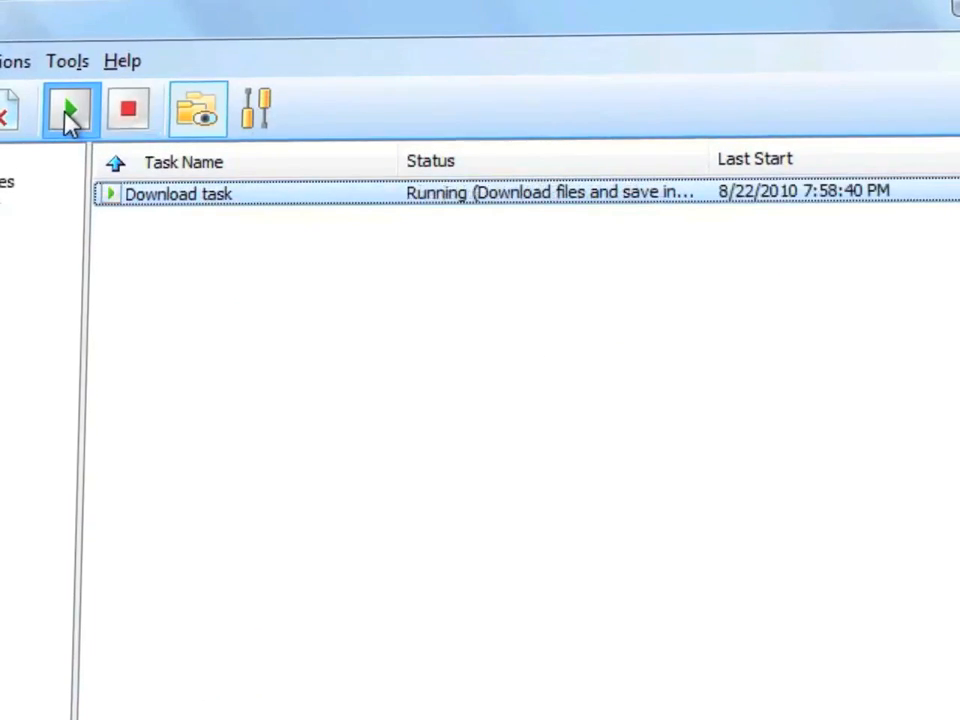
Run Download task manually so its status shows Running.
left_click(66, 108)
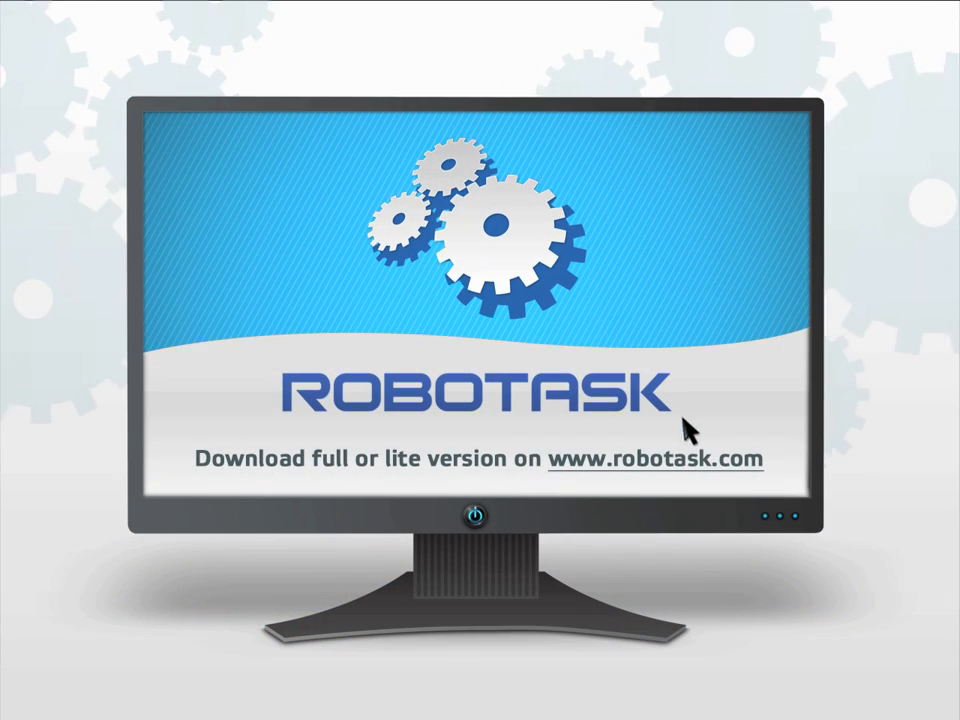
mouse_move(718, 476)
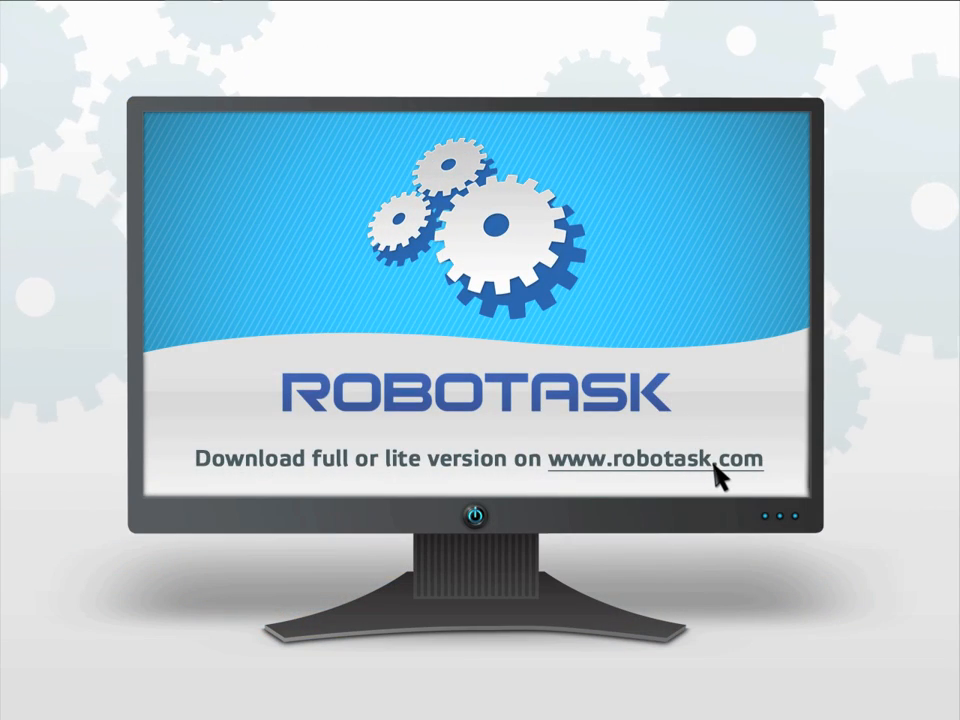